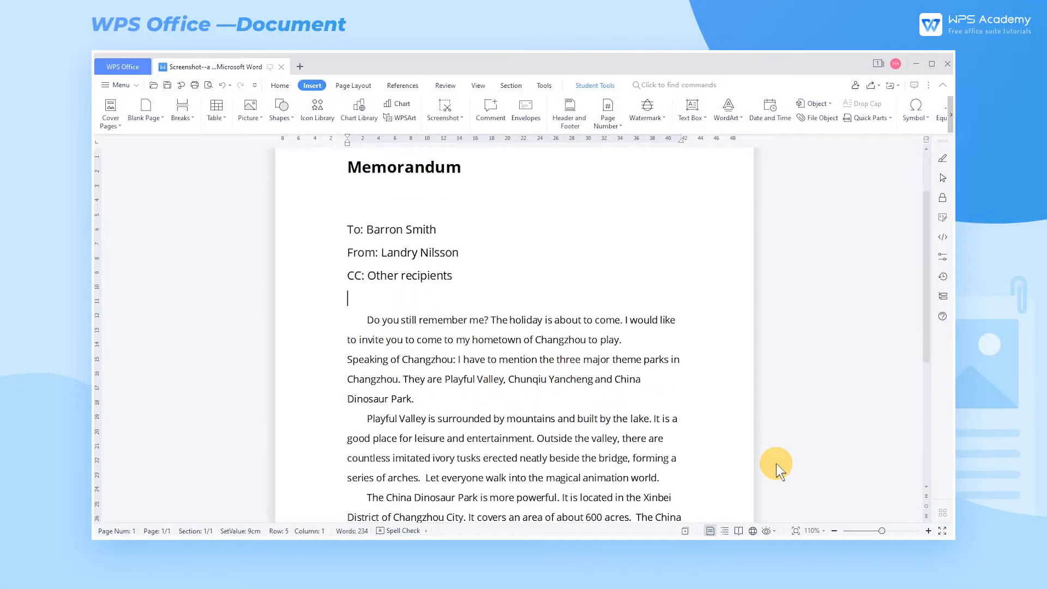
Insert a screenshot of the Notepad window from Available Windows, then start a Screen Clipping.
scroll(down, 3)
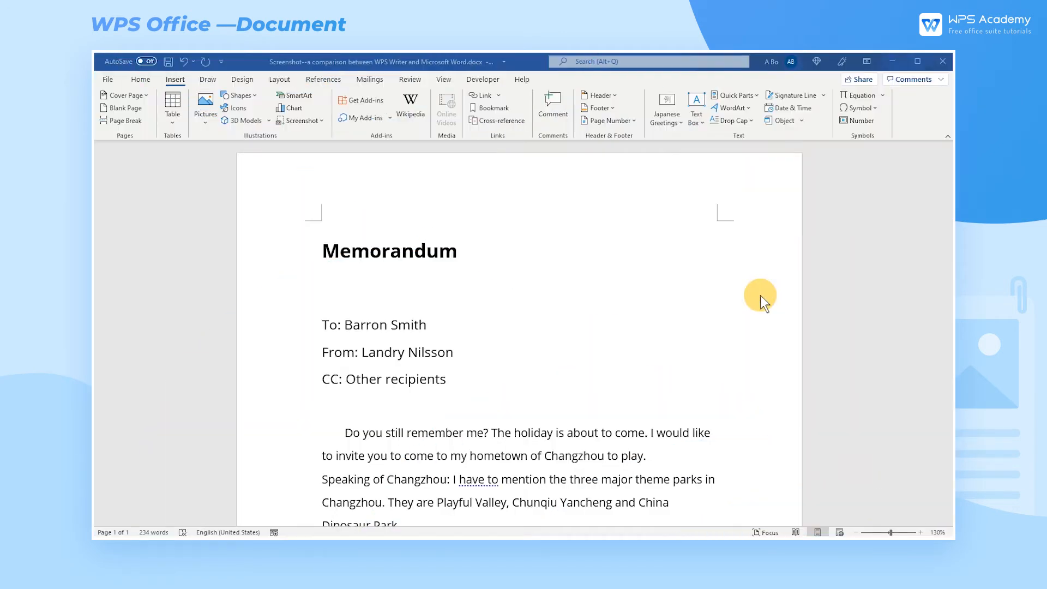
mouse_move(328, 140)
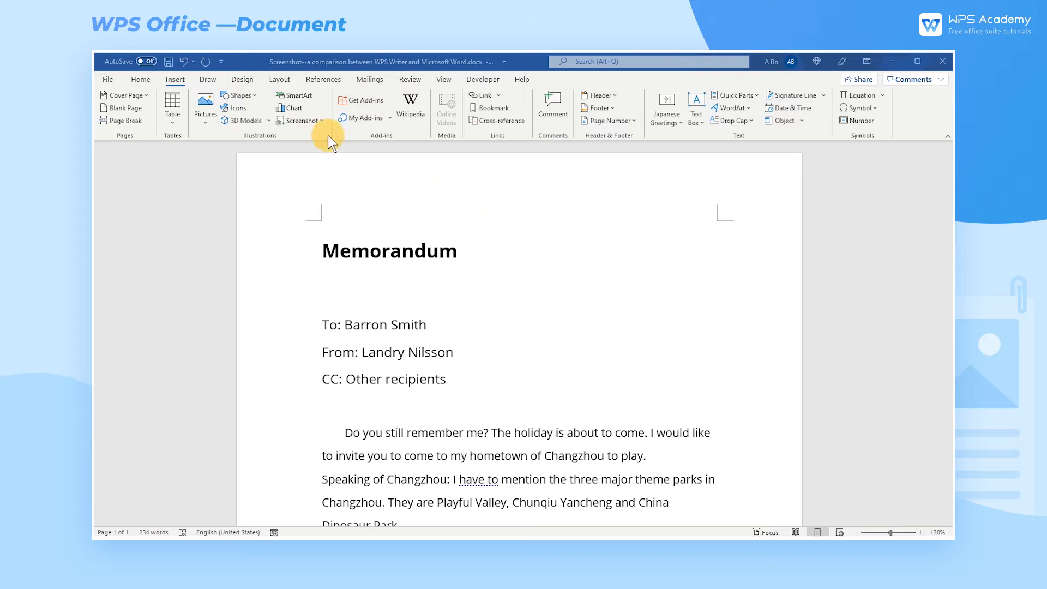
click(300, 120)
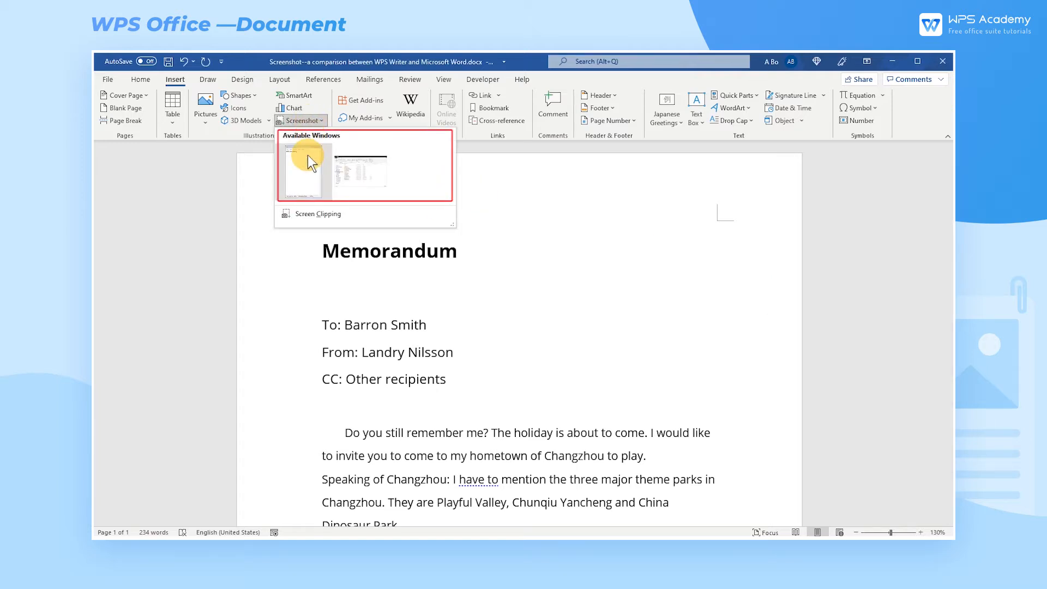
click(304, 167)
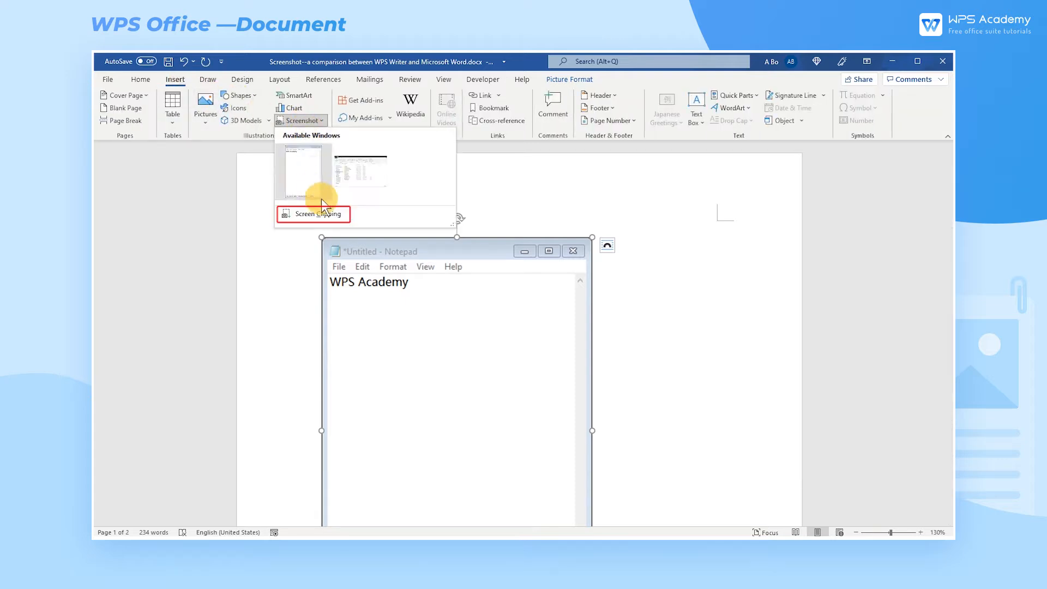
click(319, 214)
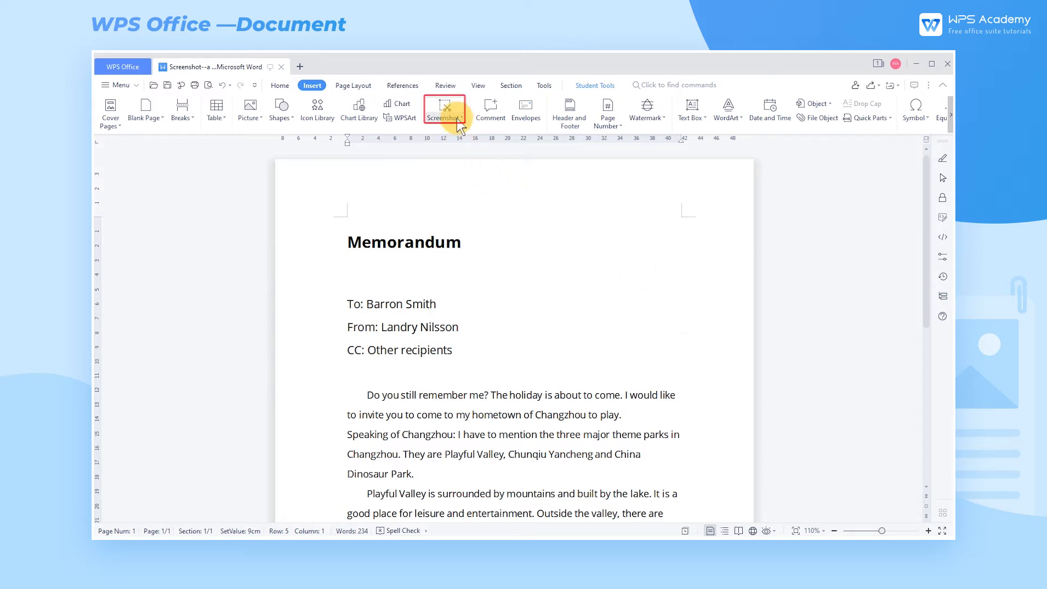
click(443, 110)
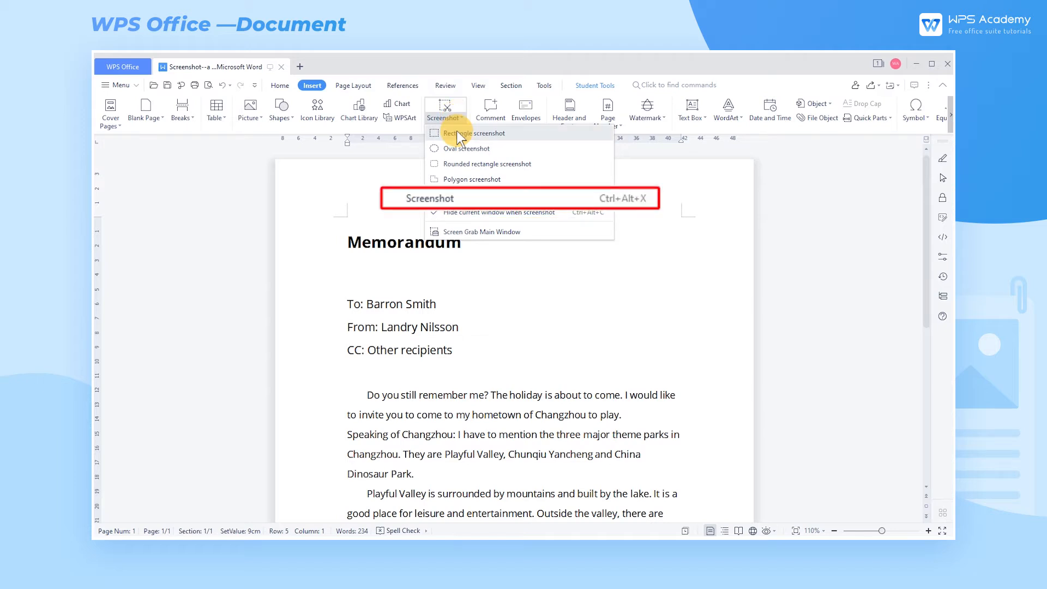
click(474, 133)
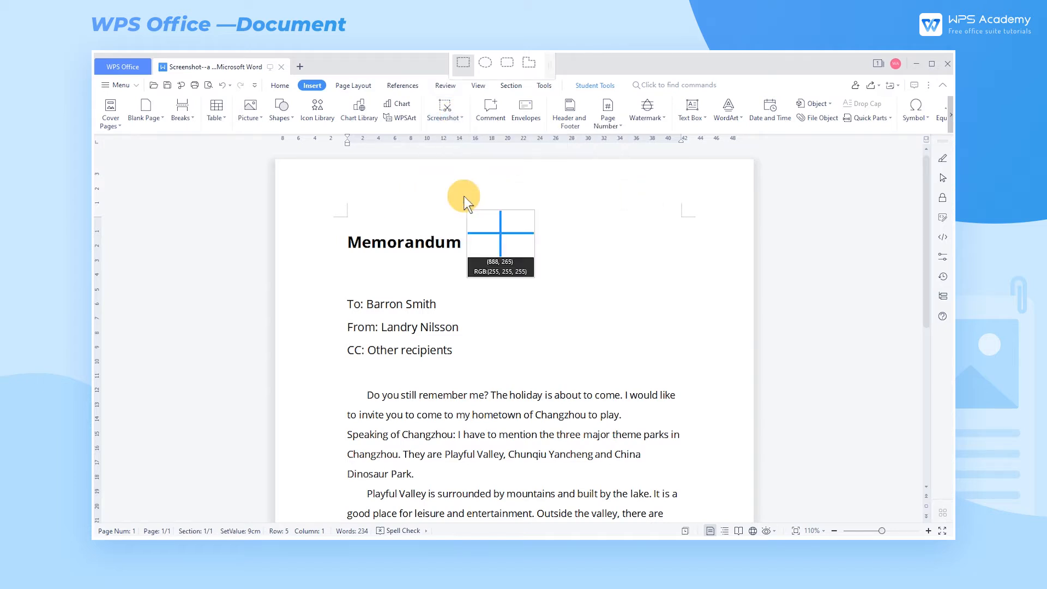
mouse_move(494, 200)
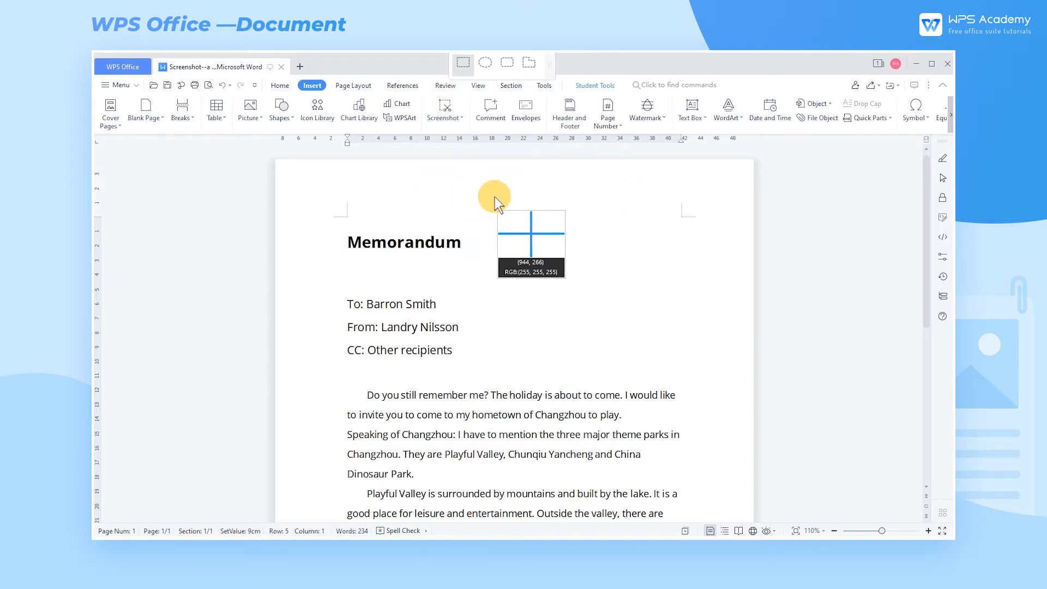
key(ctrl+alt+x)
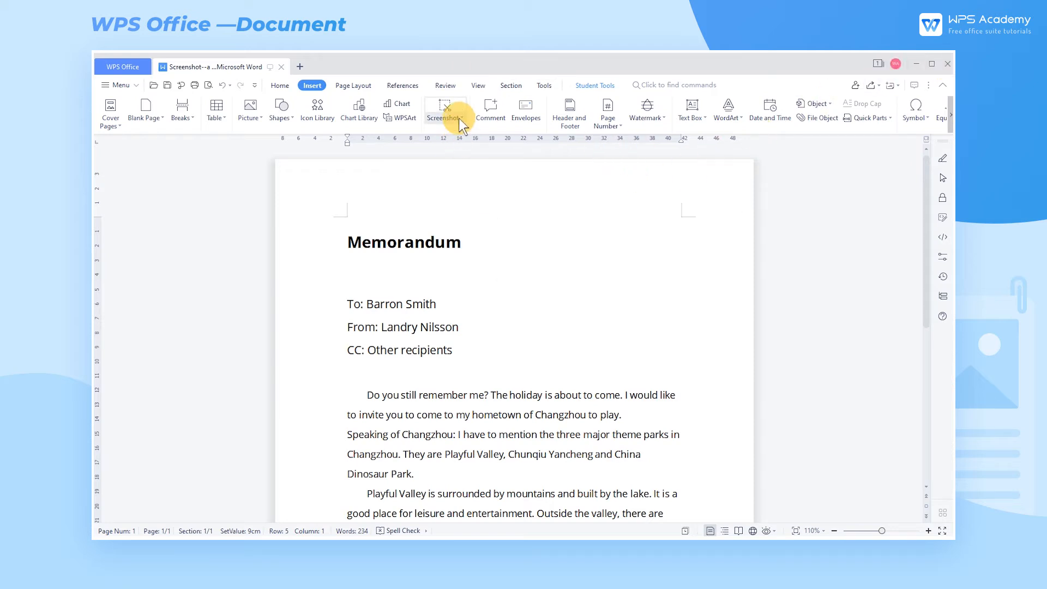
click(443, 110)
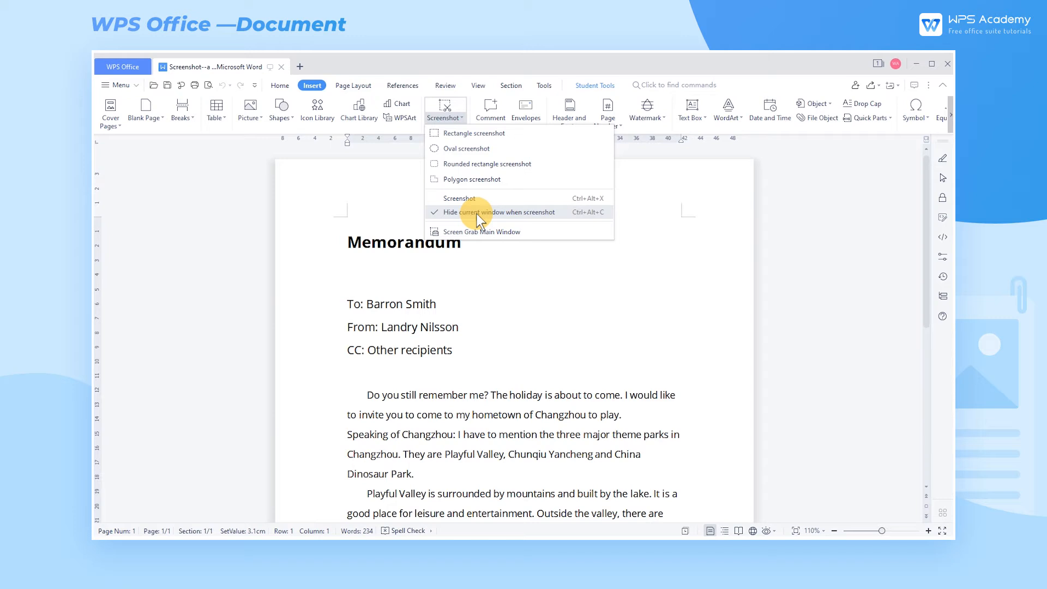
click(499, 211)
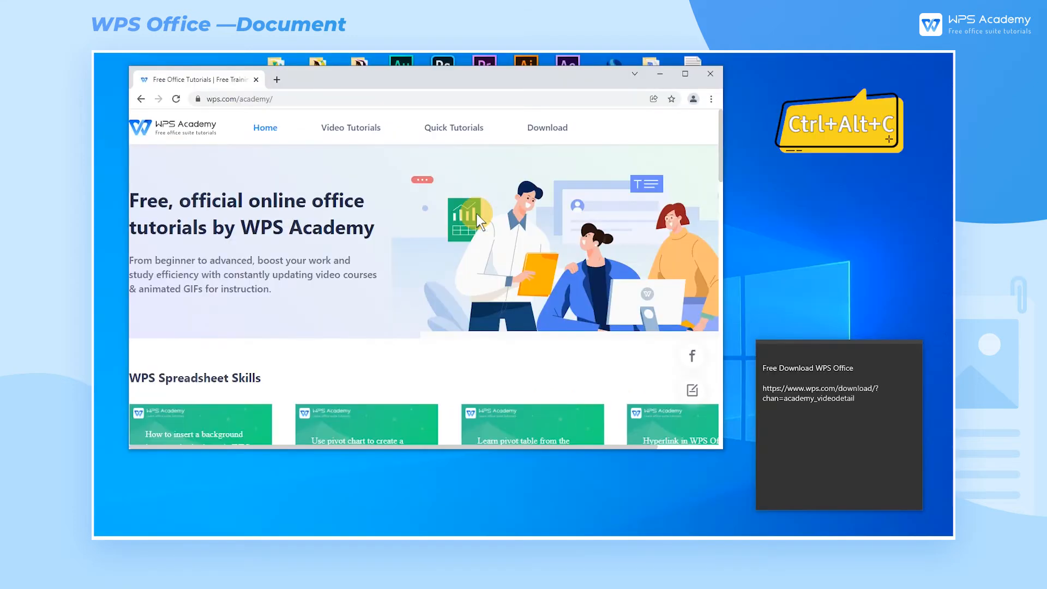
key(ctrl+alt+c)
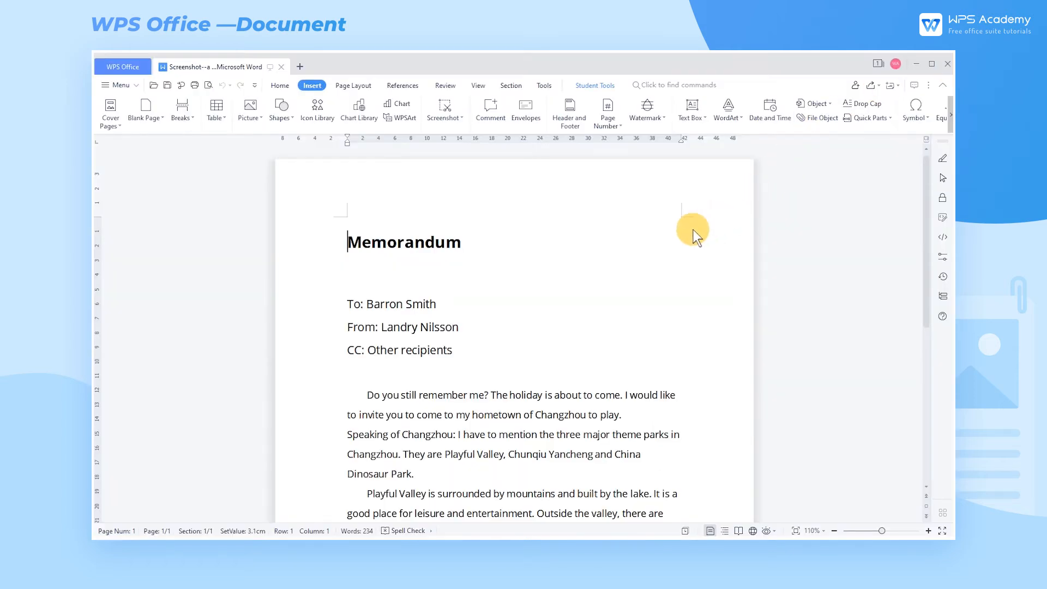
mouse_move(541, 175)
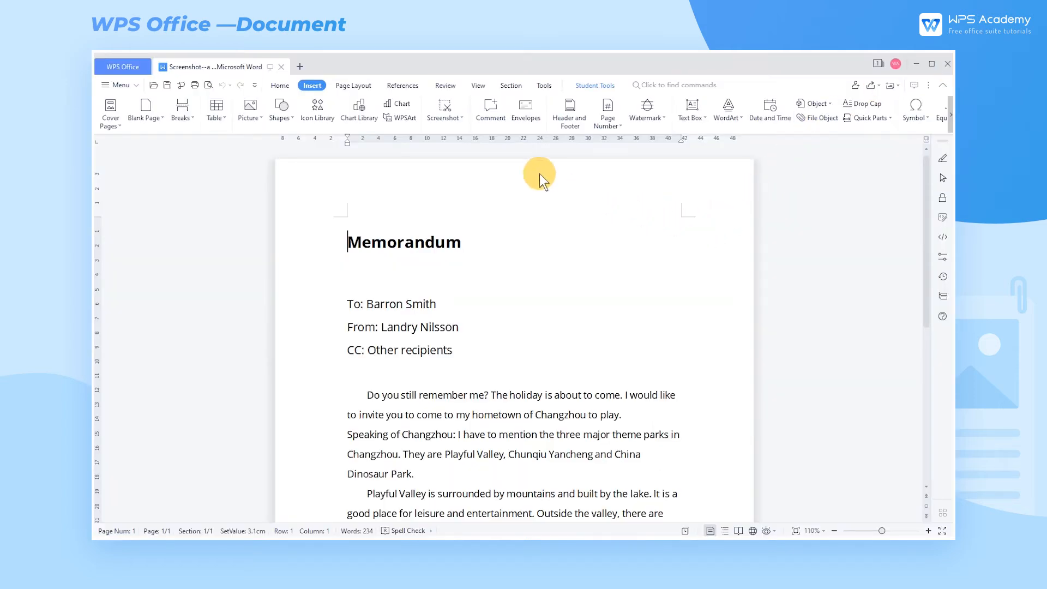
Try a rectangle screenshot and then an oval screenshot over the memo page, closing each.
click(444, 110)
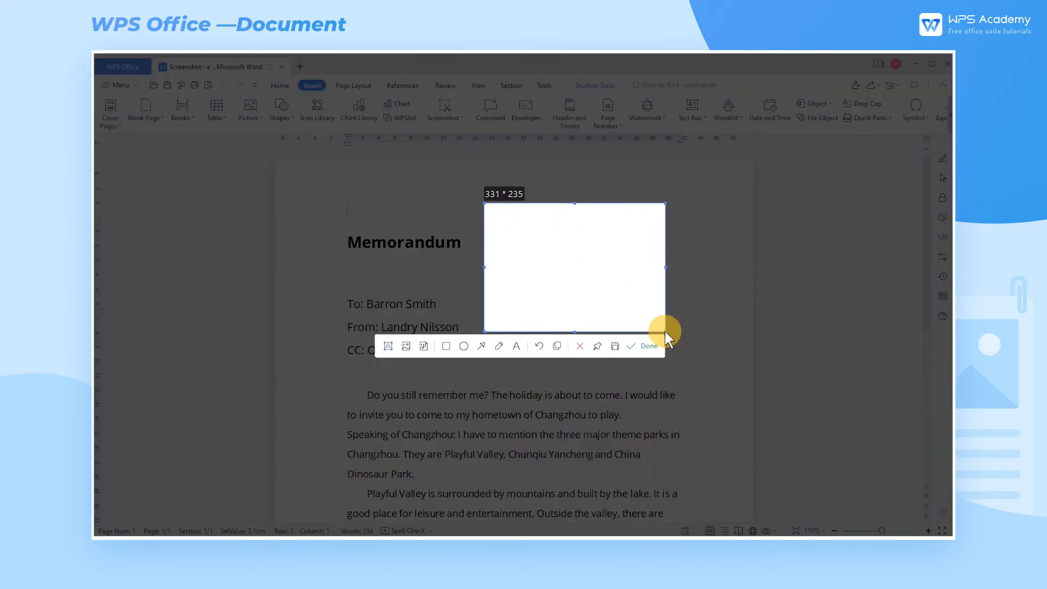
click(645, 346)
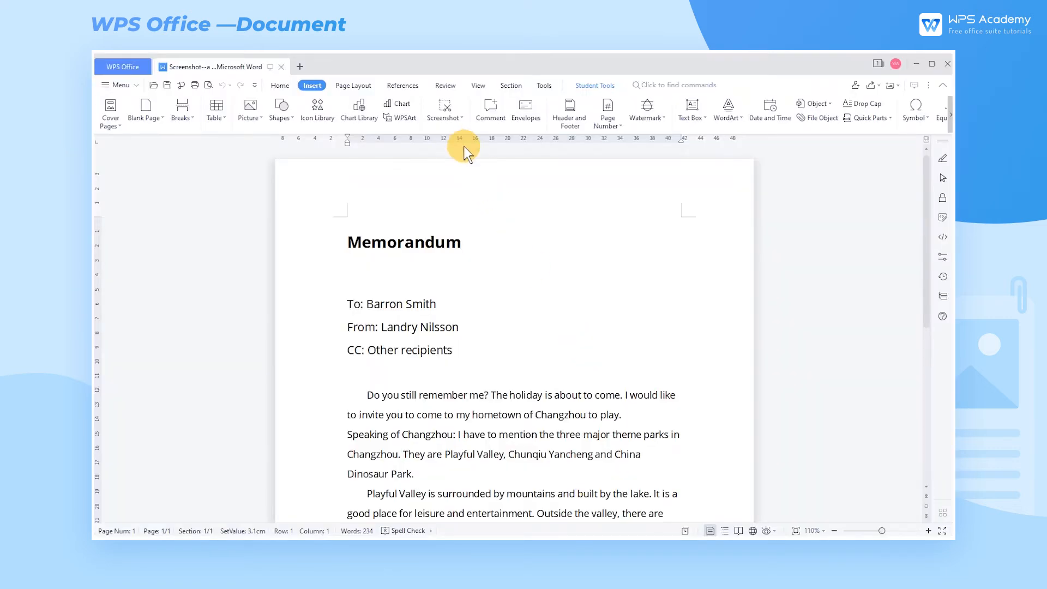
click(459, 110)
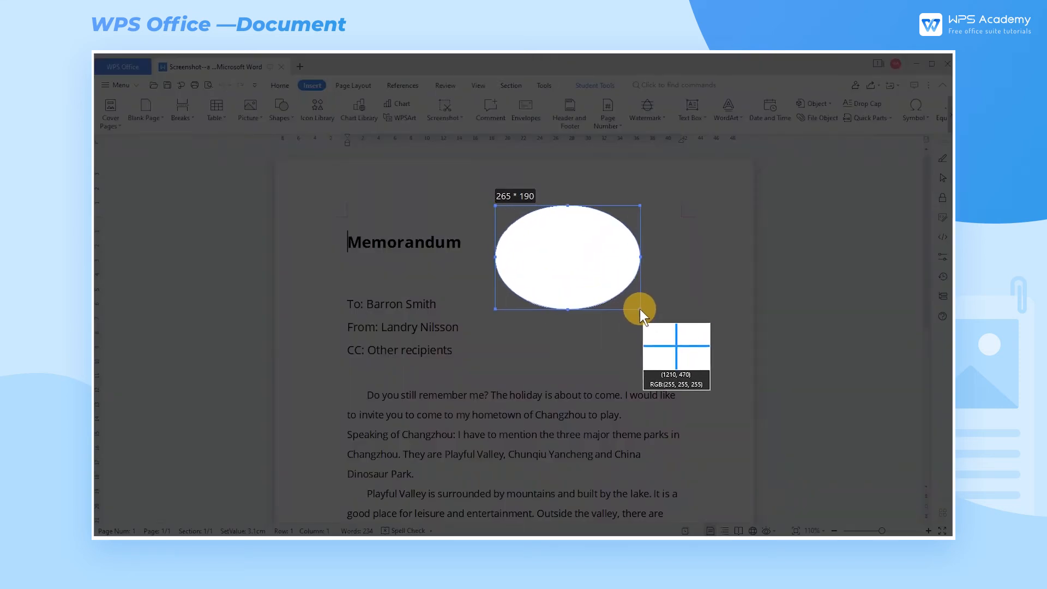
click(443, 109)
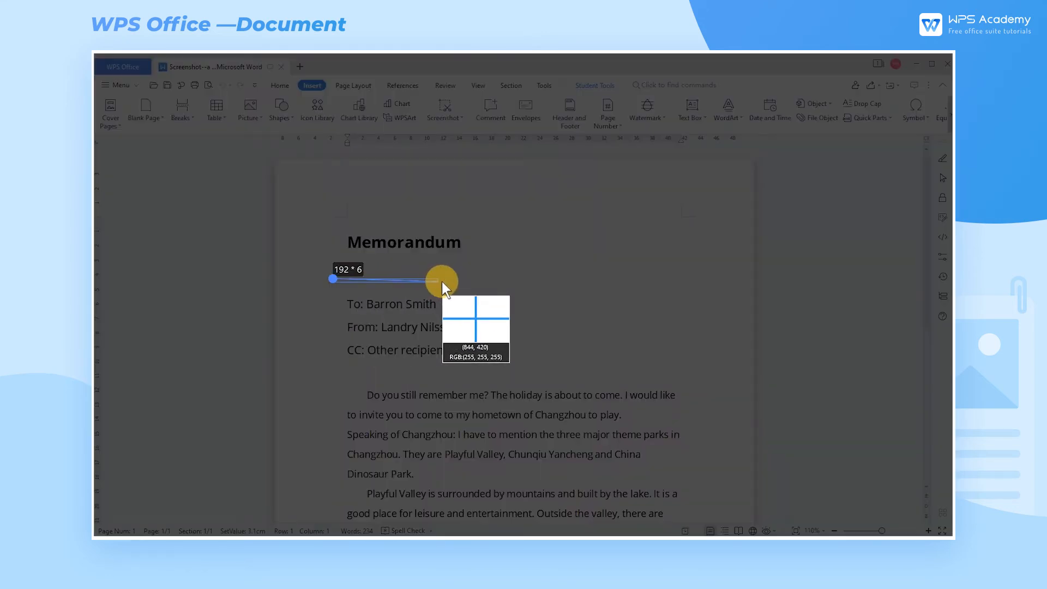
Trace polygon edges around the memo's To, From and CC lines.
drag(441, 280, 451, 375)
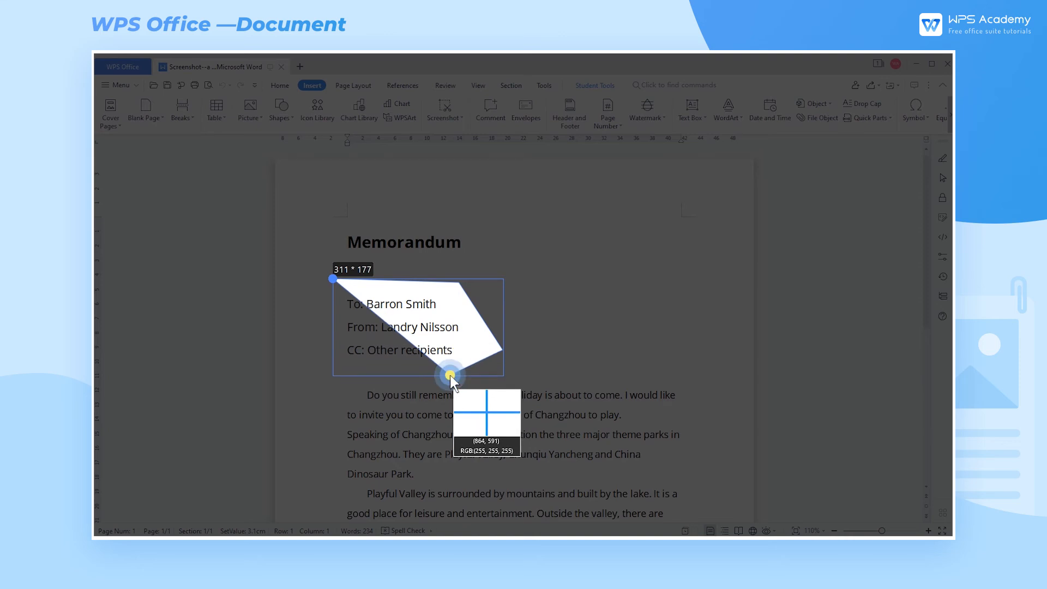
drag(451, 375, 333, 278)
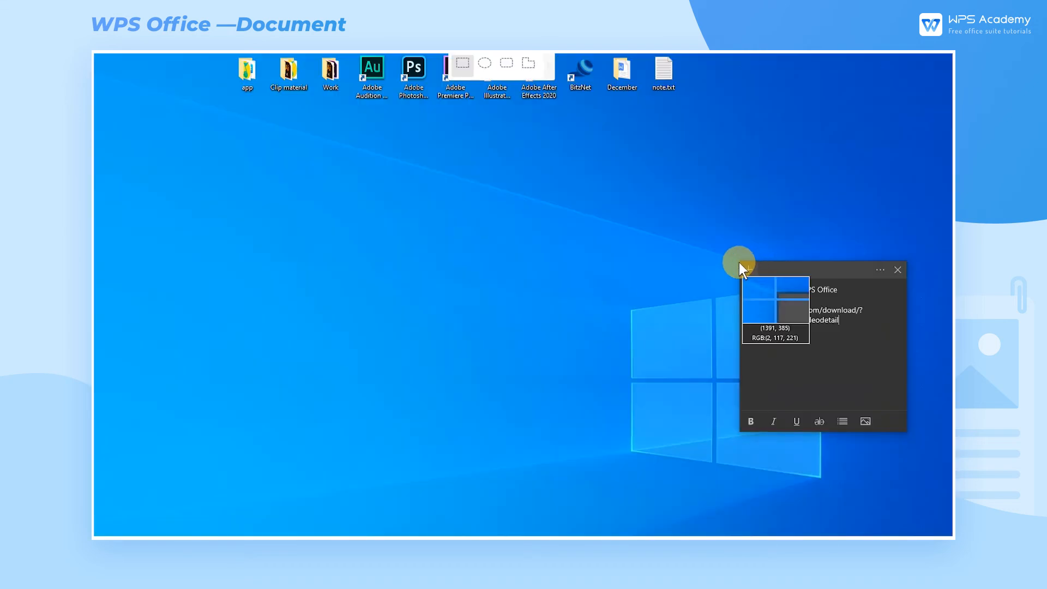
Capture the desktop download-link sticky note and drag the pinned image left of the memo.
drag(738, 261, 907, 431)
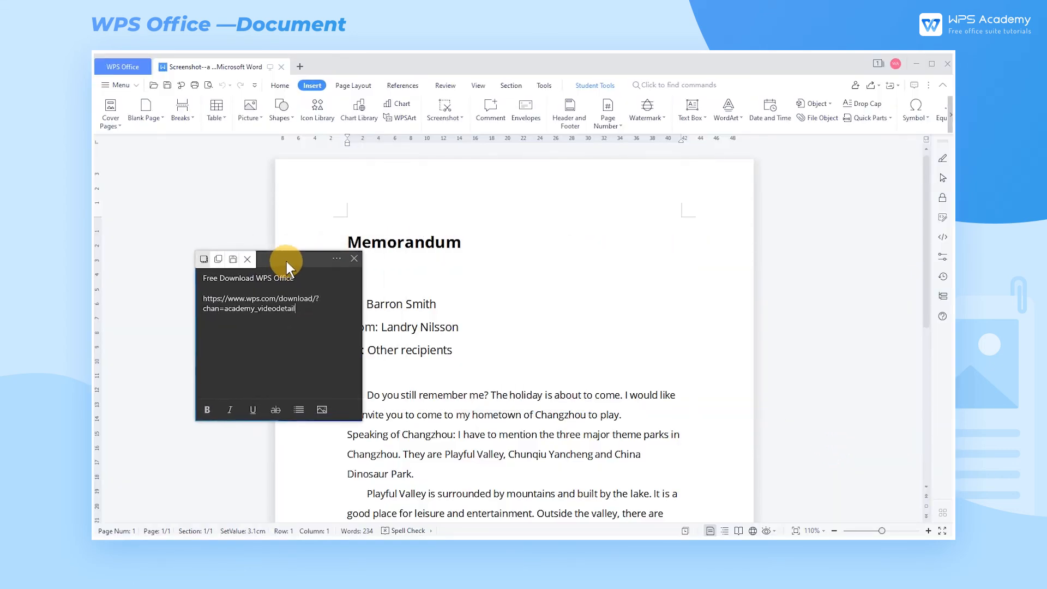
drag(288, 267, 213, 261)
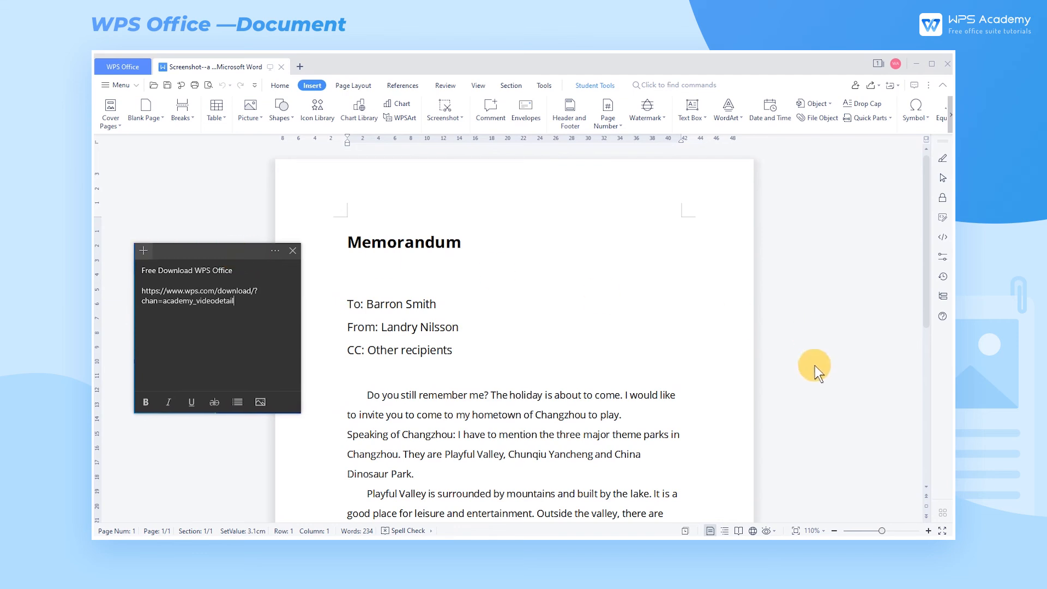
scroll(down, 3)
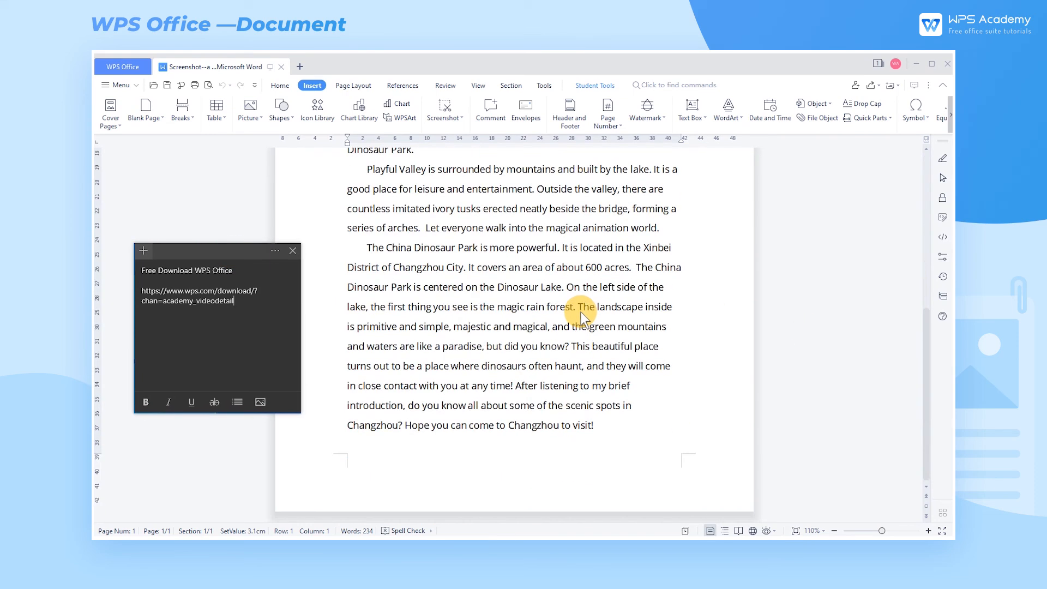